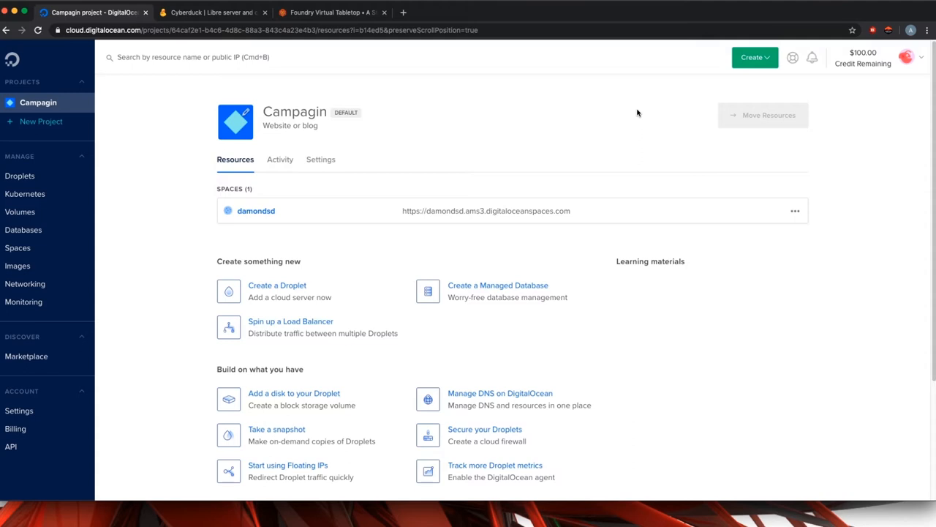
mouse_move(505, 233)
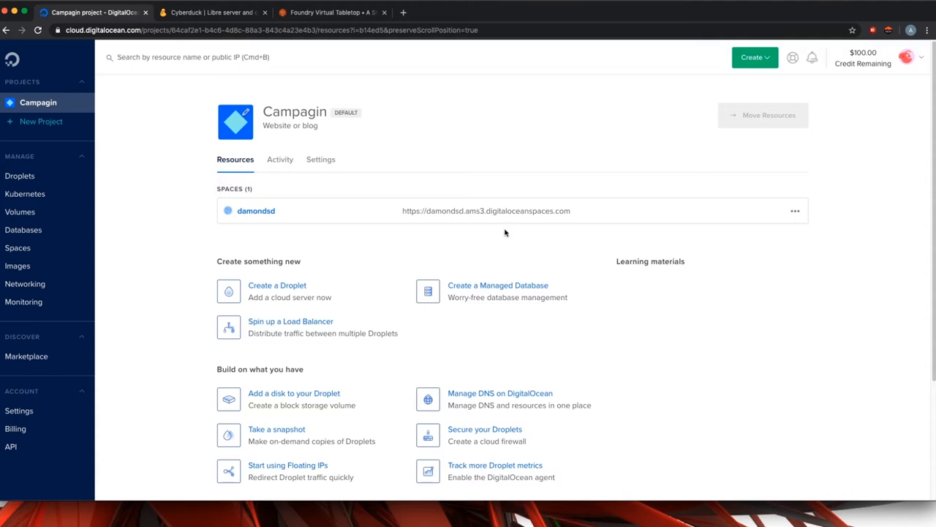
mouse_move(487, 218)
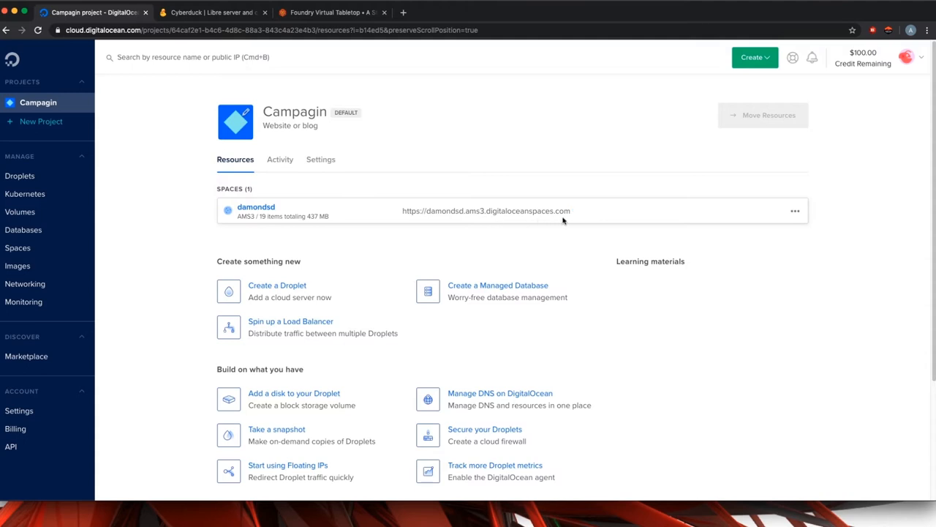
mouse_move(414, 224)
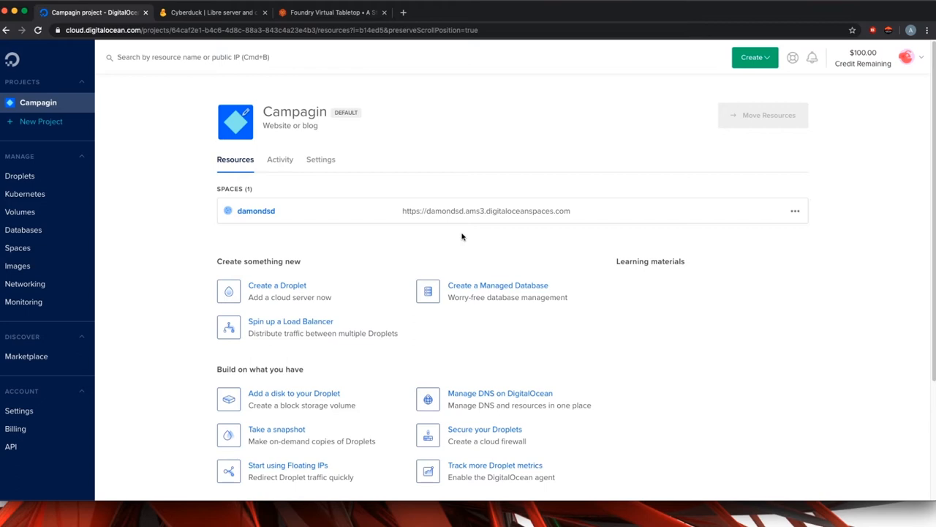
Switch Chrome to the cyberduck.io tab showing the macOS and Windows downloads
left_click(212, 13)
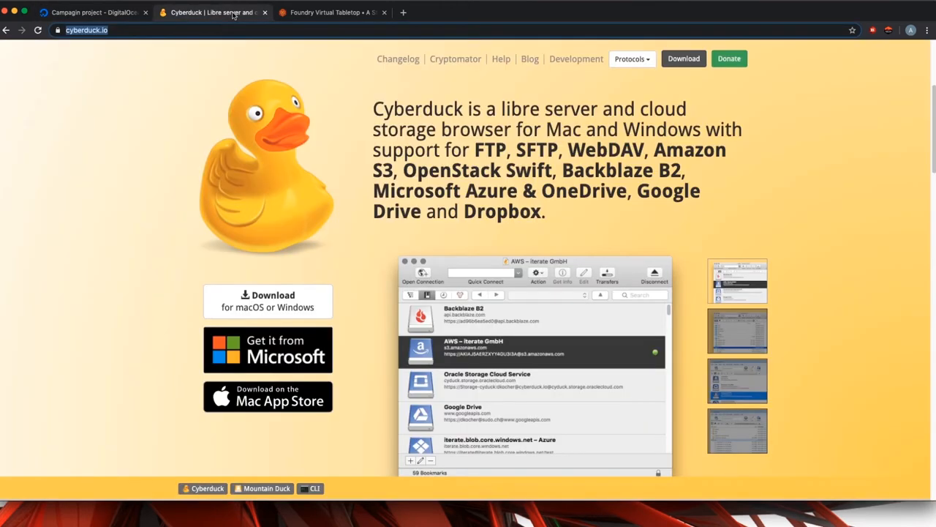
mouse_move(110, 230)
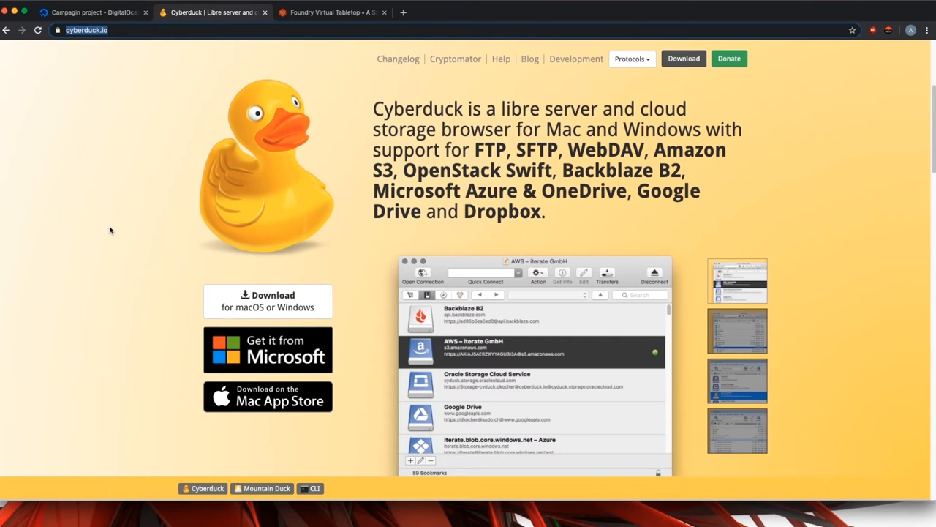
mouse_move(144, 213)
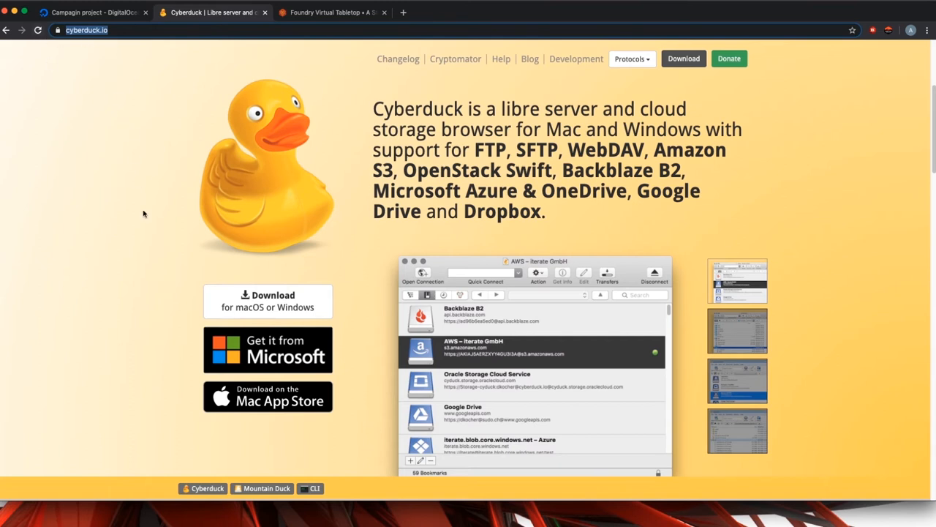
mouse_move(154, 285)
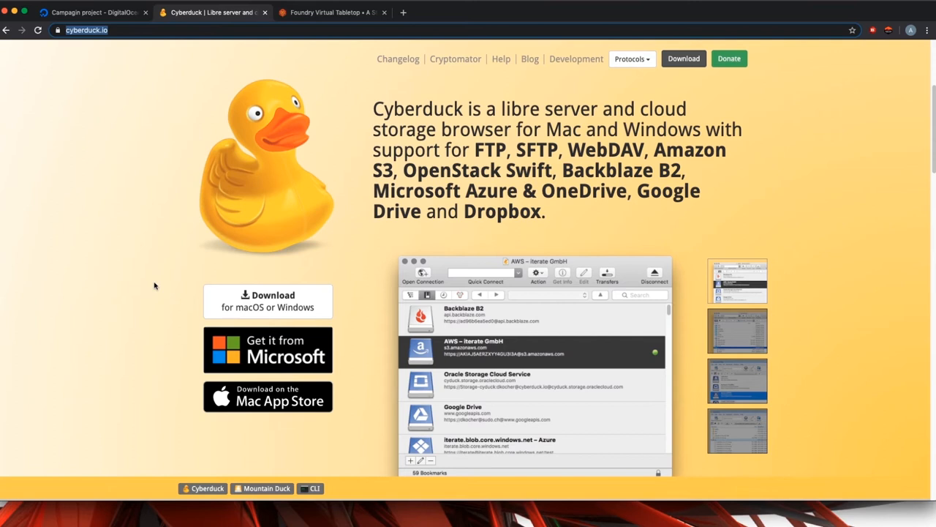
Switch to the damondsd.foundryserver.com Foundry tab showing the empty Demo scene
left_click(325, 12)
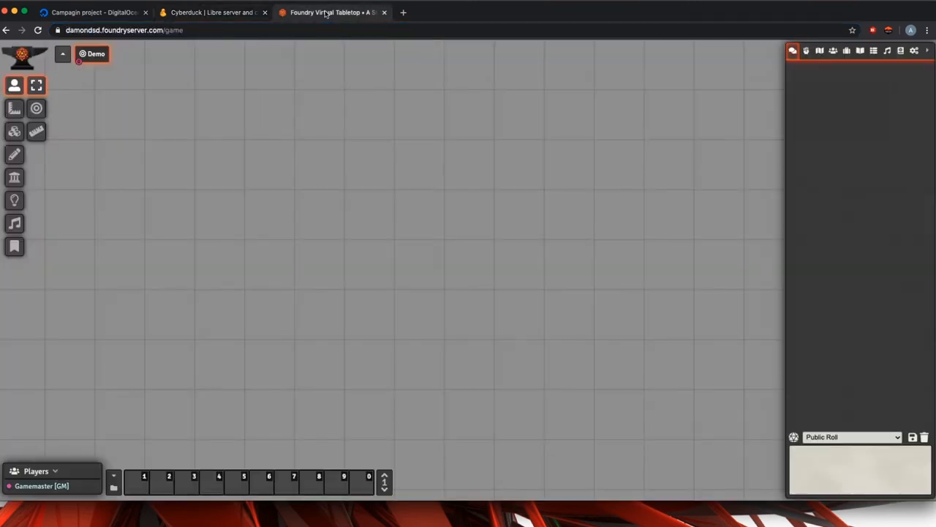
mouse_move(380, 216)
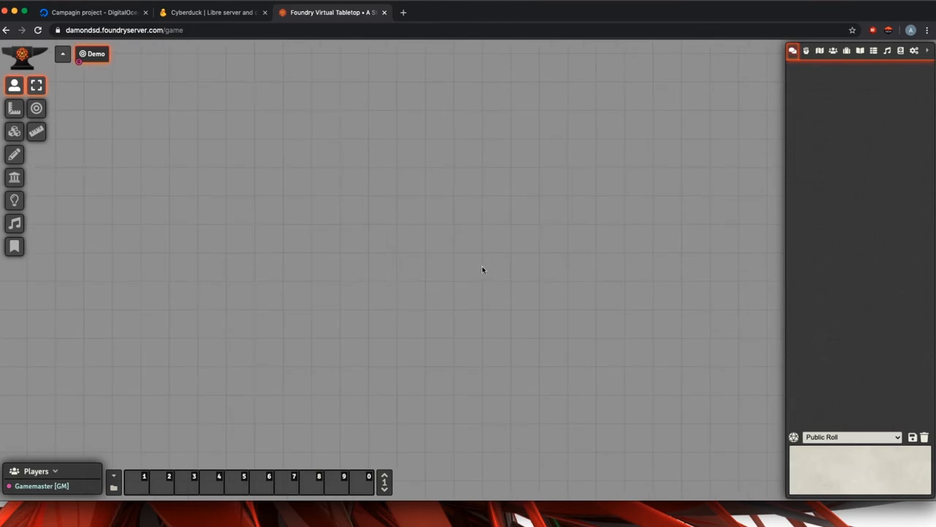
mouse_move(472, 280)
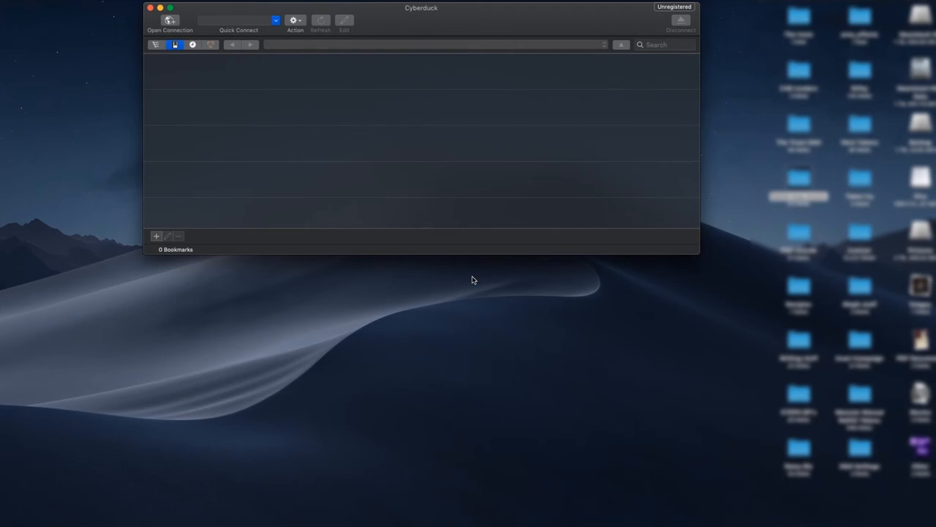
mouse_move(436, 26)
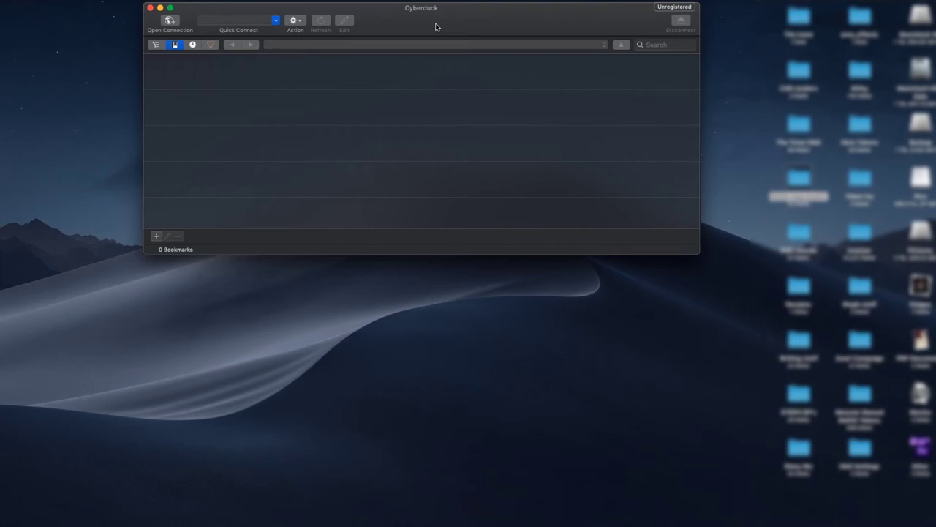
left_click(170, 20)
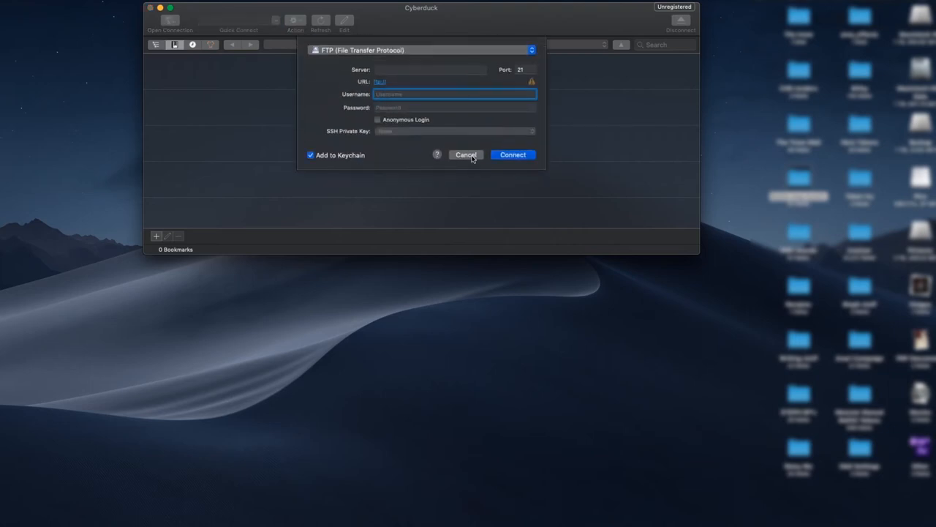
left_click(466, 154)
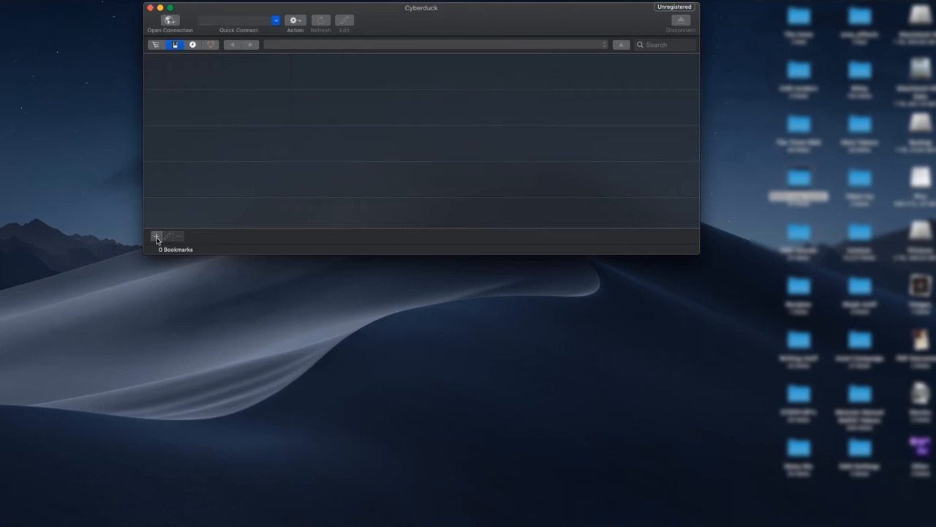
Add a new Amazon S3 bookmark nicknamed 'S3 Bucket'
left_click(156, 235)
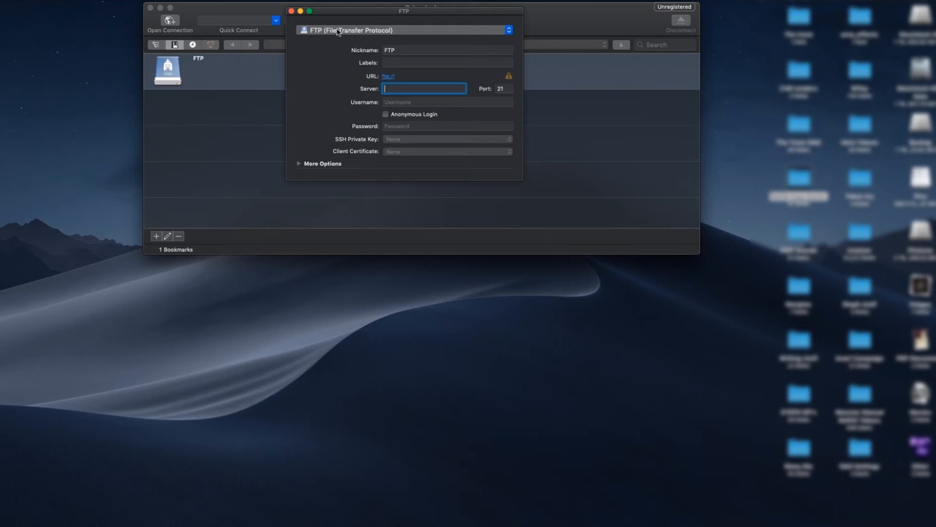
left_click(402, 31)
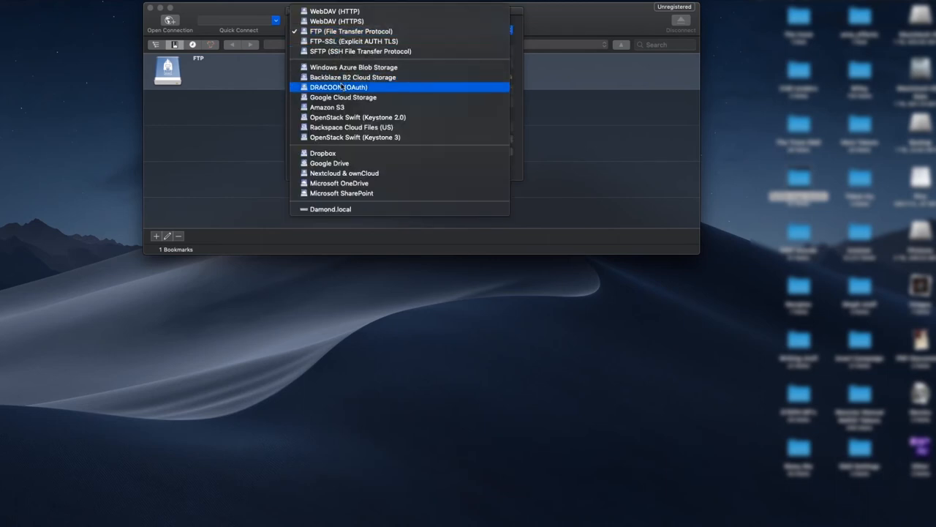
mouse_move(328, 107)
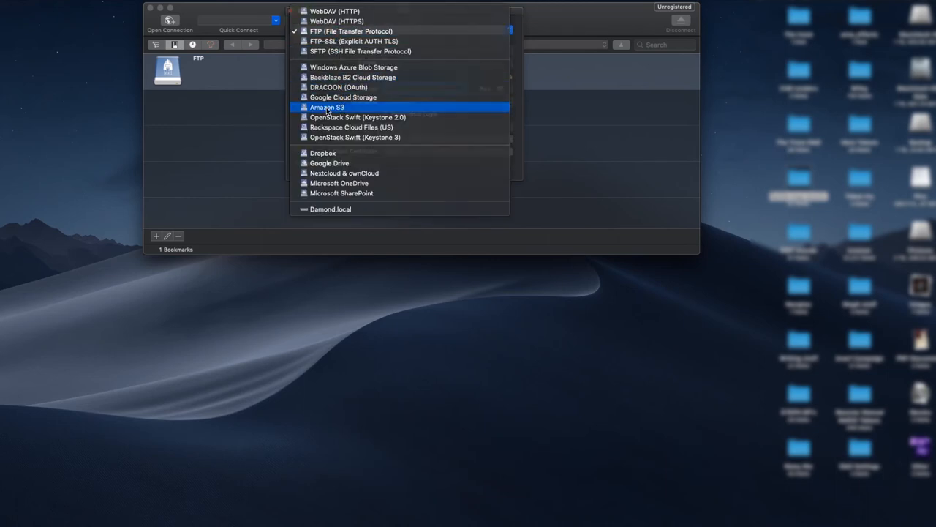
left_click(327, 107)
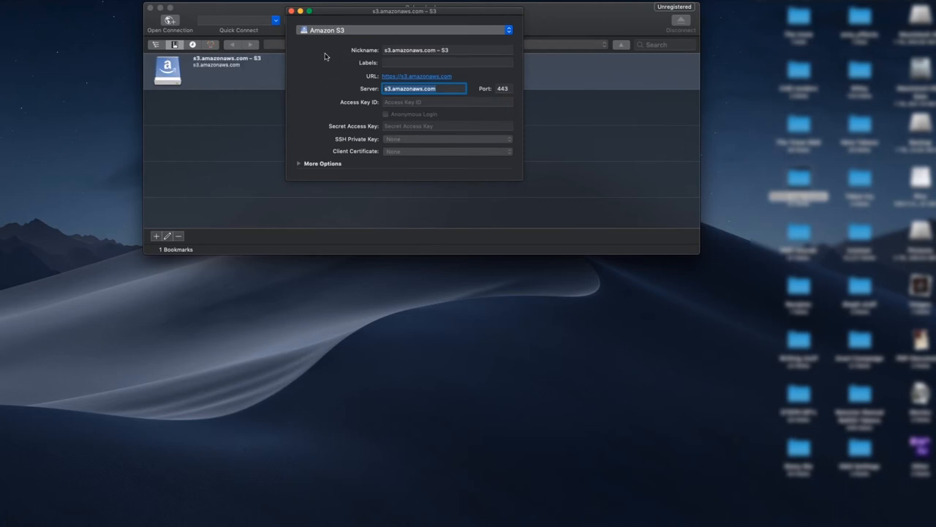
mouse_move(483, 50)
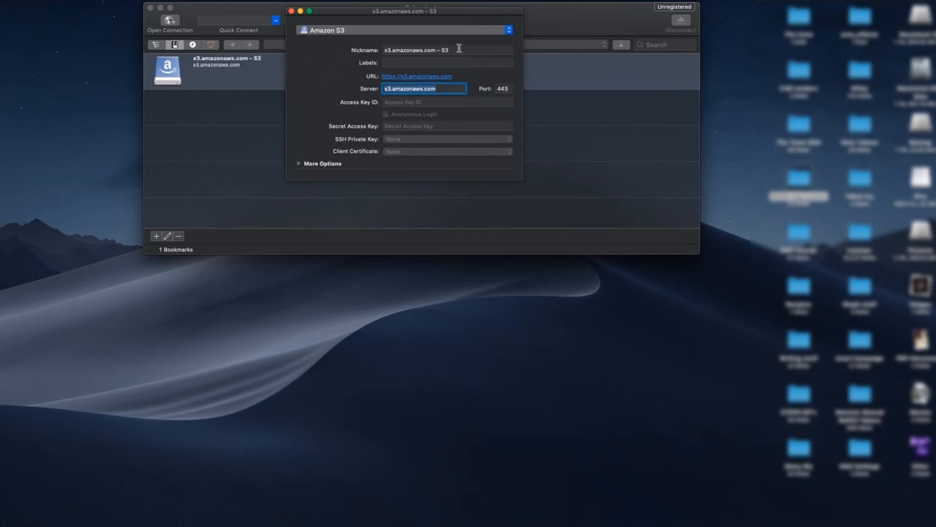
left_click(447, 50)
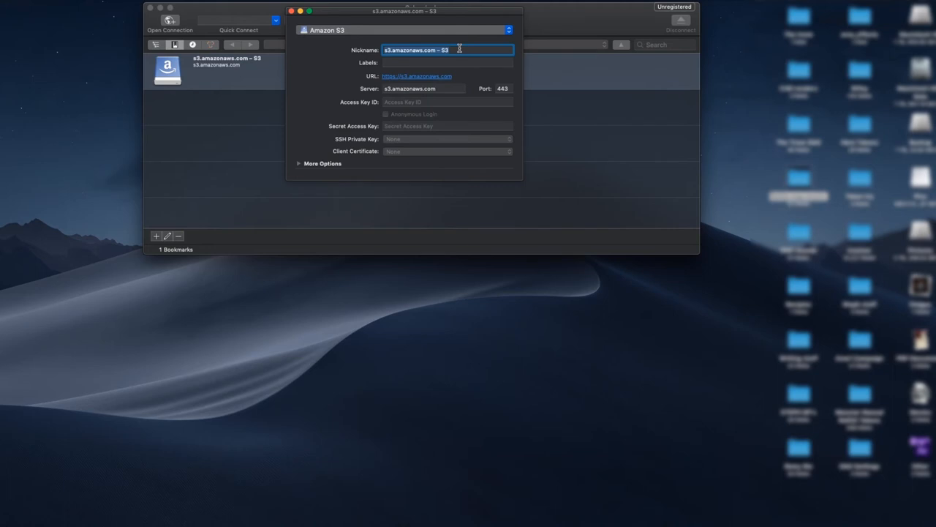
type("S3 BUcket")
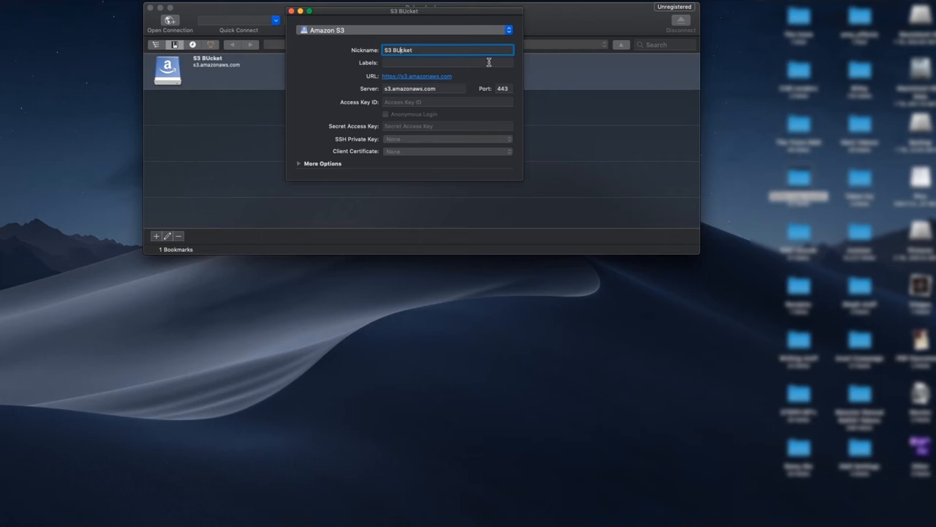
type("S3 Bucket")
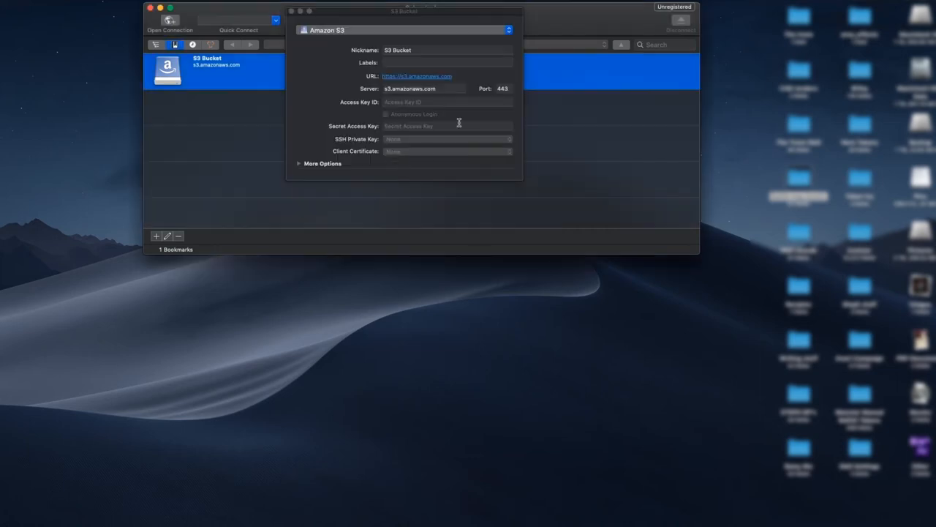
left_click(442, 89)
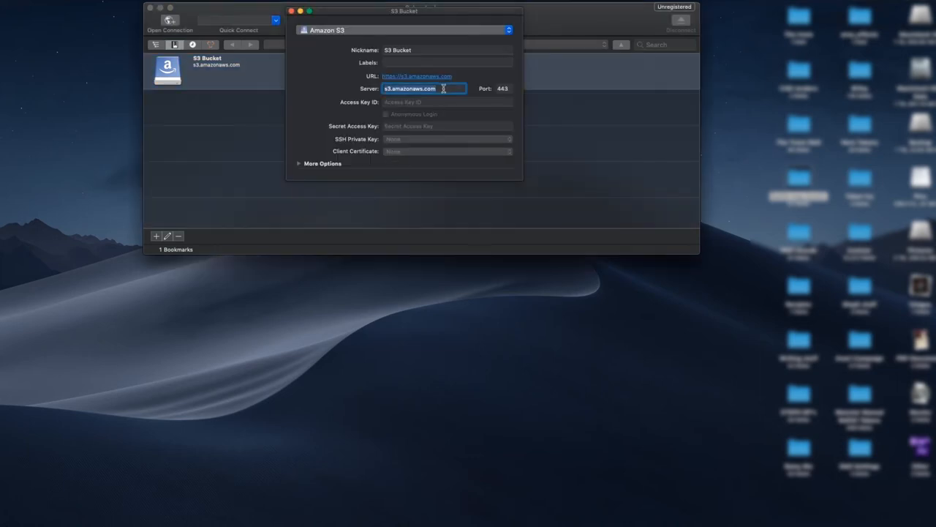
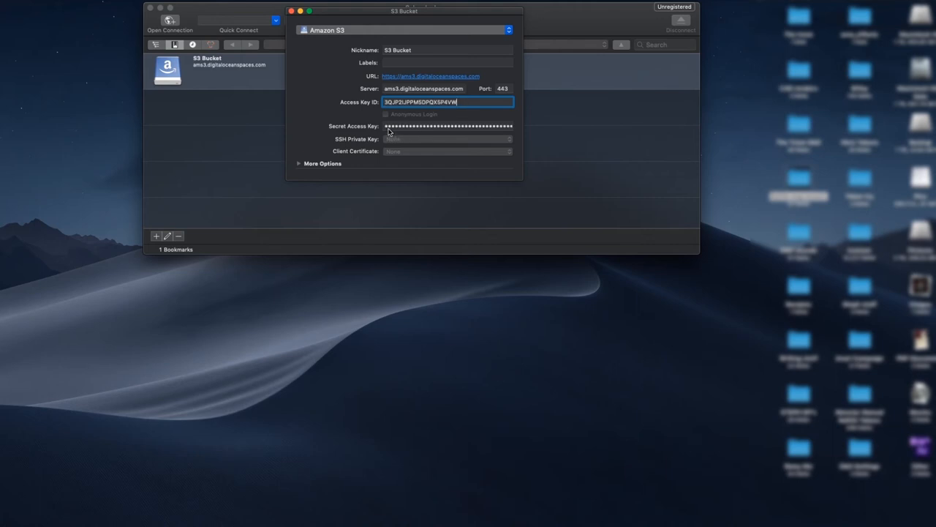
mouse_move(514, 132)
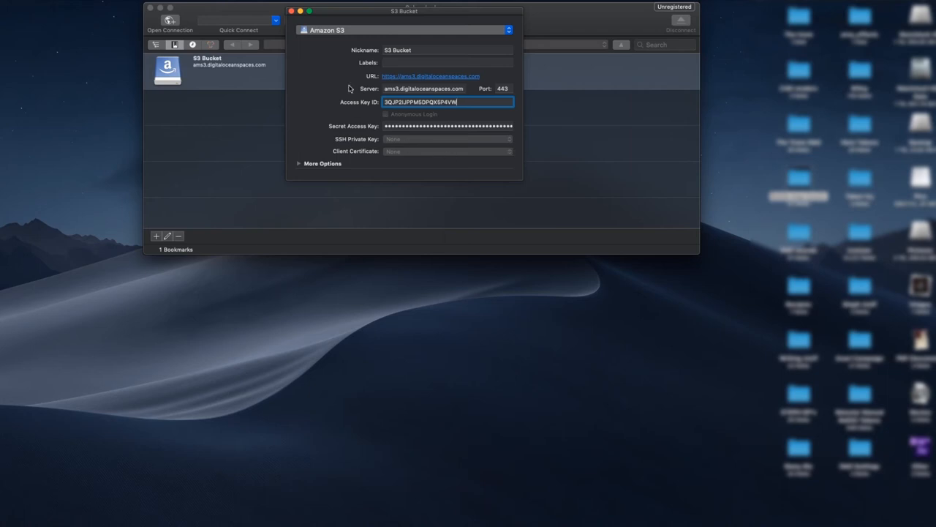
left_click(294, 8)
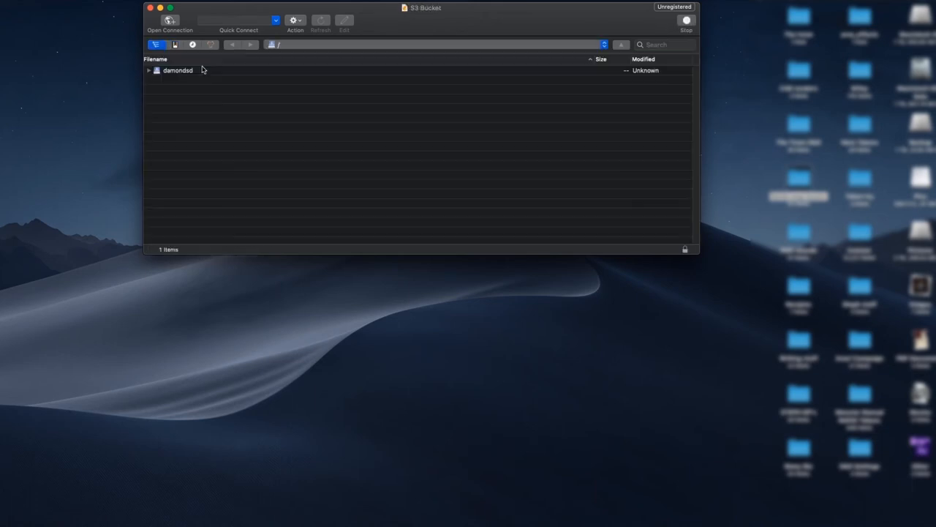
mouse_move(192, 77)
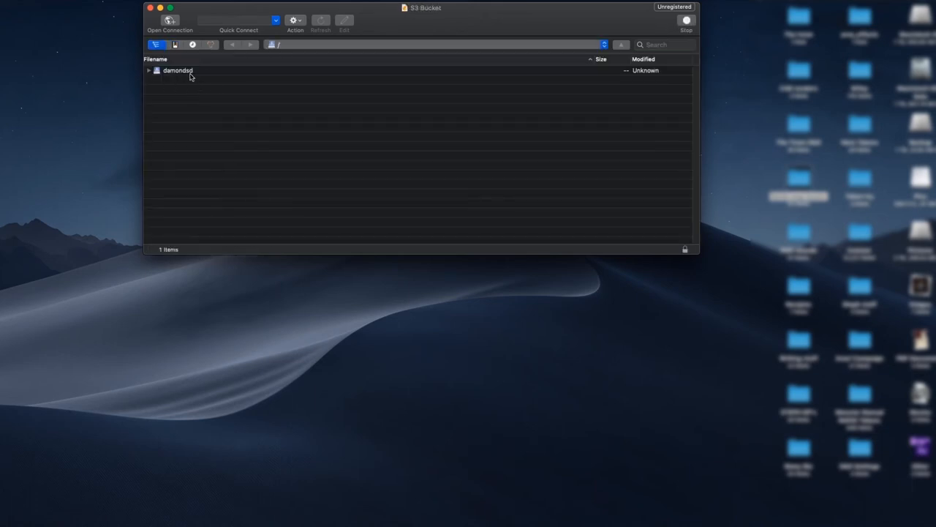
mouse_move(183, 77)
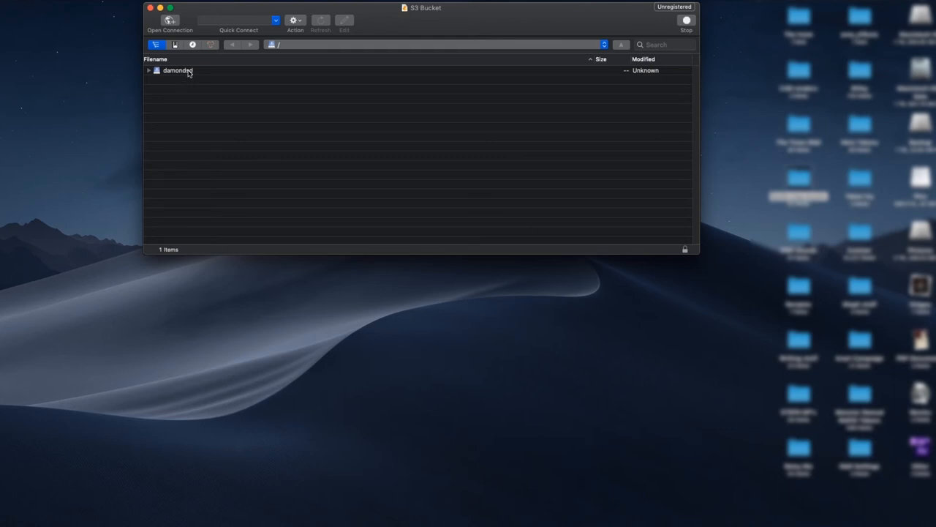
Open damondsd/demo, dismiss the finished Transfers list, and select workshop_storage_portal.jpg
double_click(178, 71)
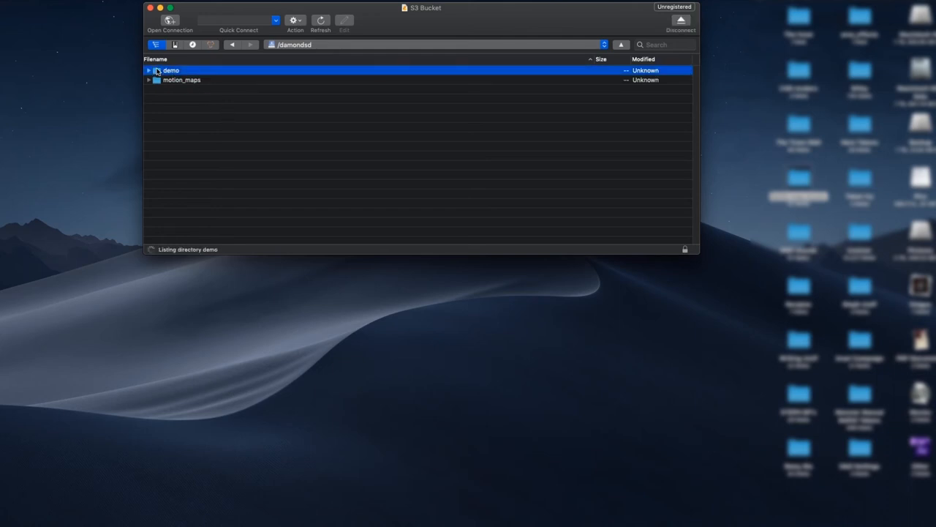
double_click(170, 69)
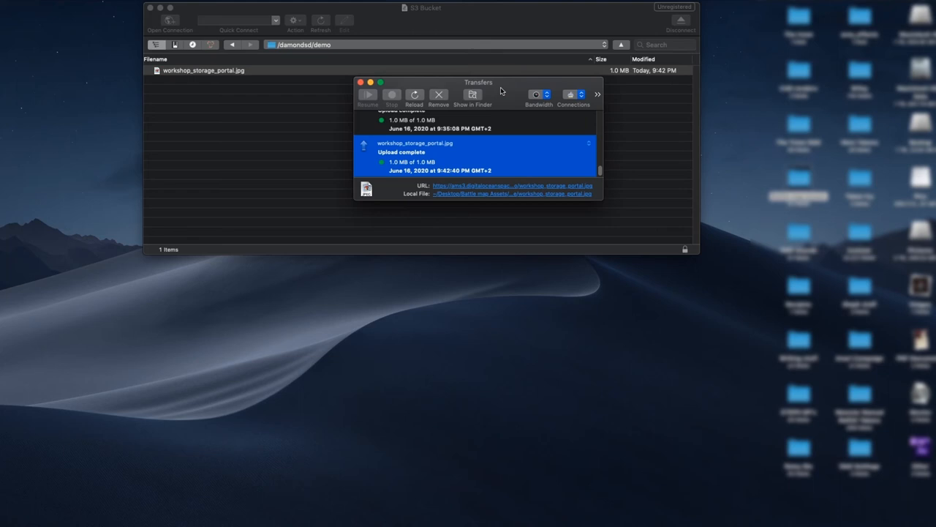
mouse_move(490, 89)
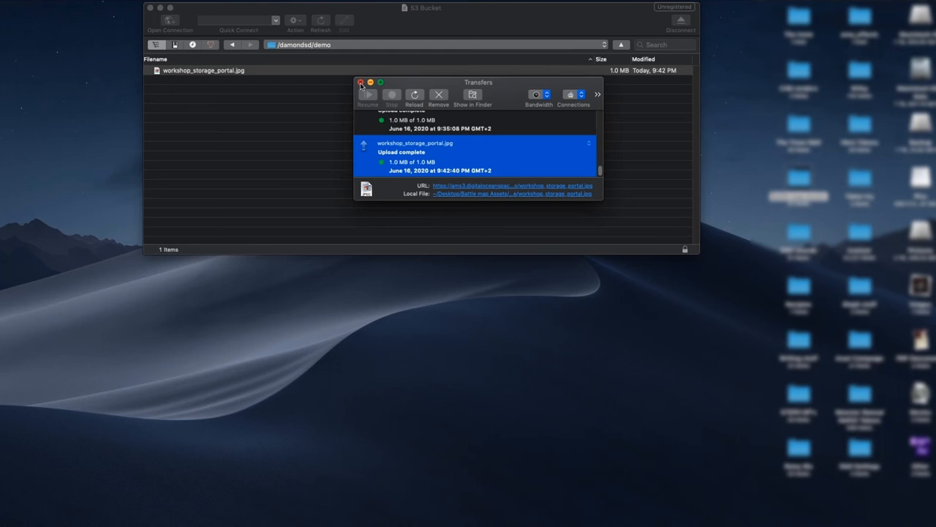
left_click(358, 83)
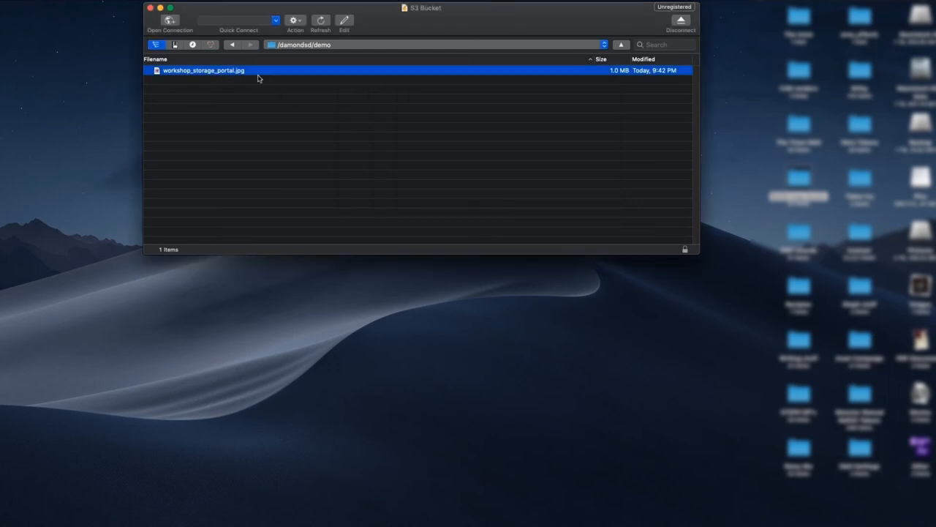
left_click(263, 13)
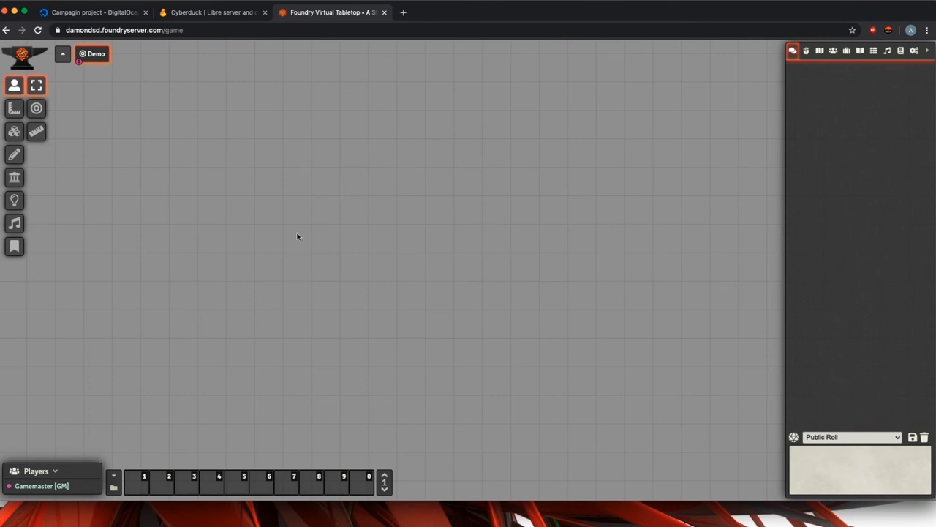
mouse_move(455, 133)
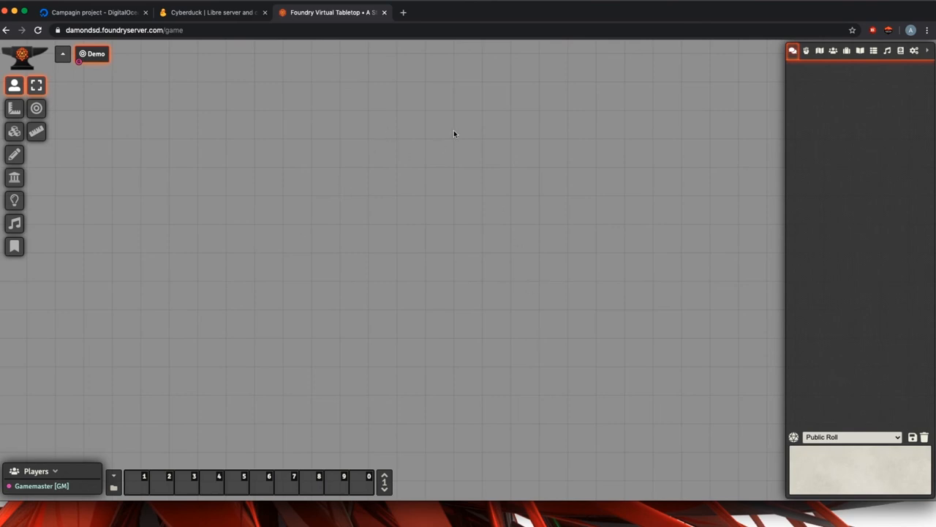
mouse_move(846, 119)
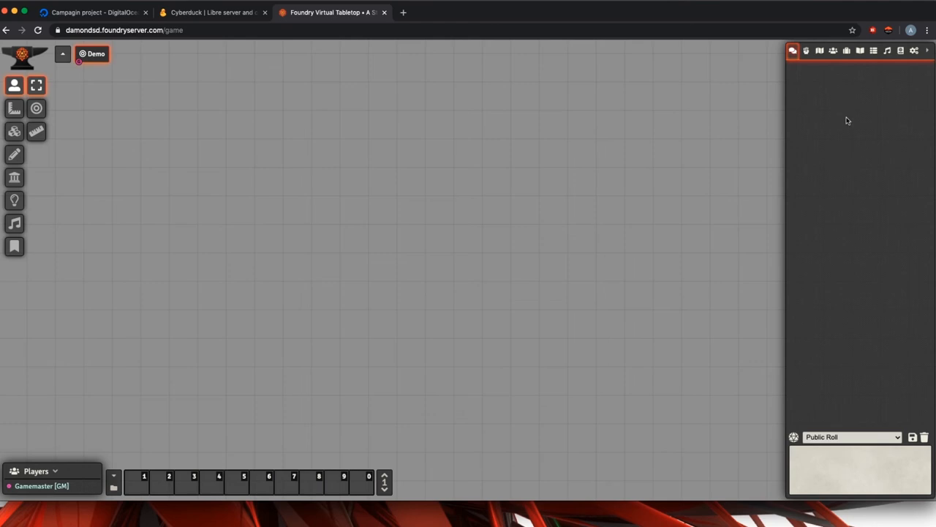
Delete the Demo scene from the Scenes sidebar and confirm with Yes
left_click(814, 50)
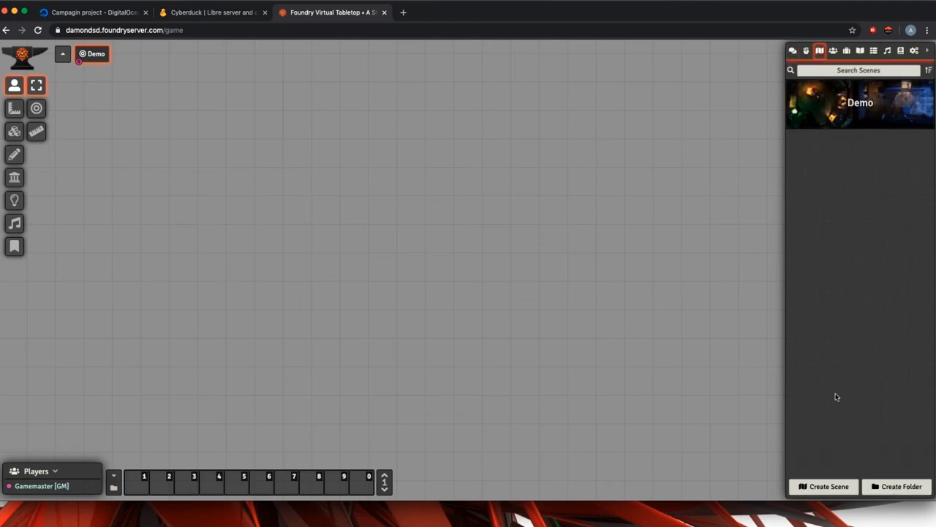
right_click(860, 102)
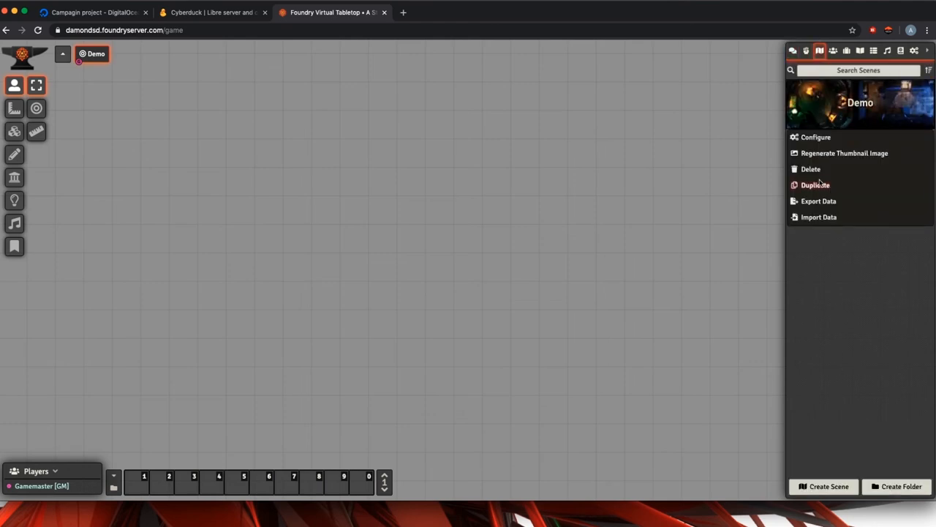
left_click(810, 169)
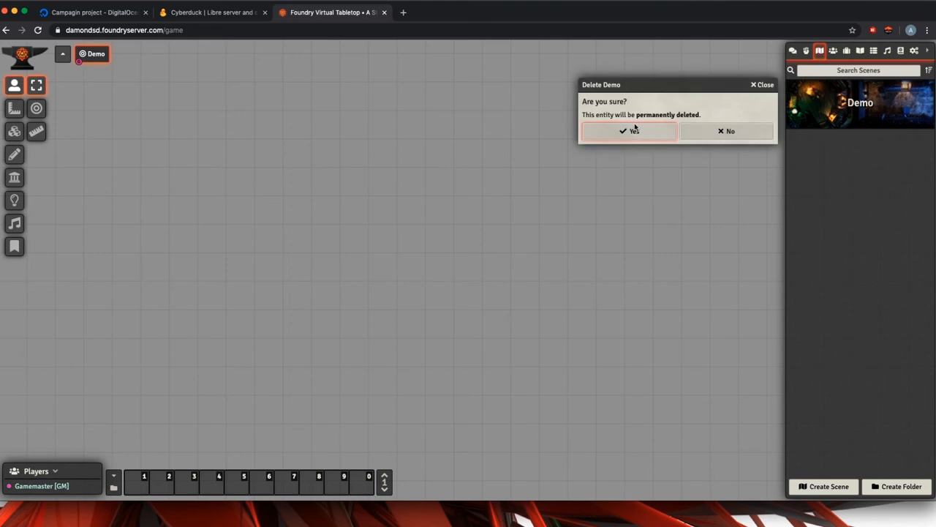
left_click(628, 130)
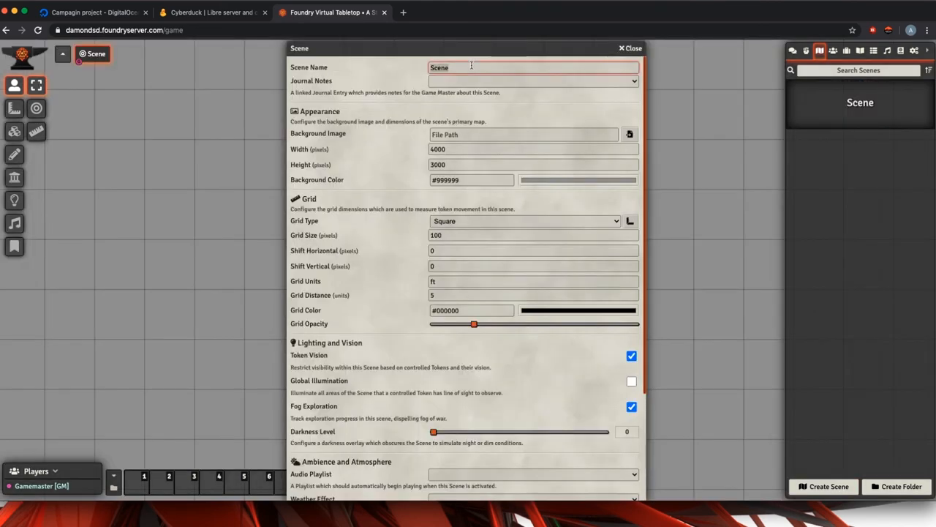
Name the scene 'Demo', set background to S3 workshop_storage_portal.jpg, and save
type("Demo")
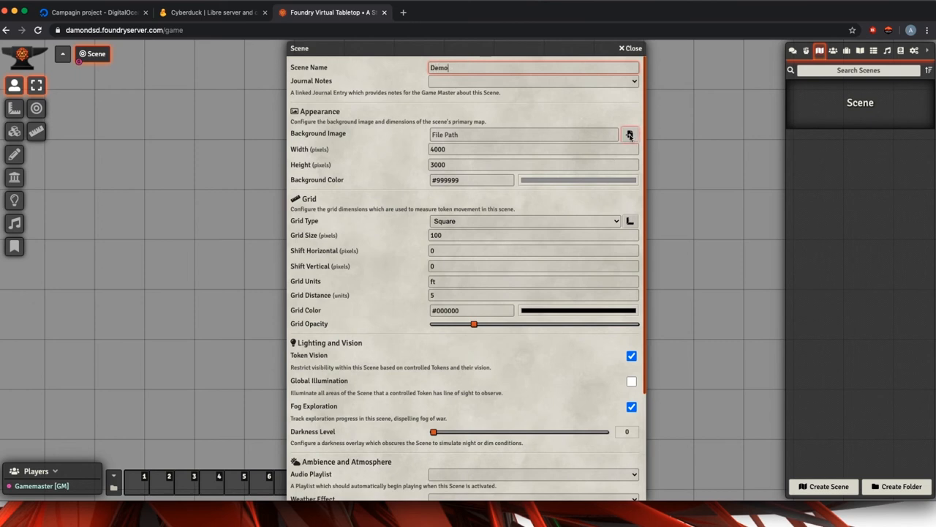
left_click(629, 136)
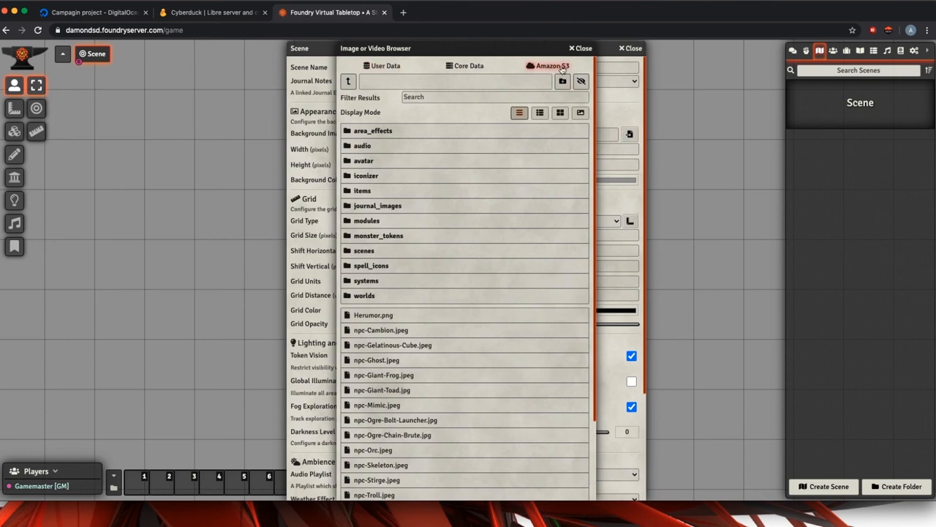
left_click(551, 64)
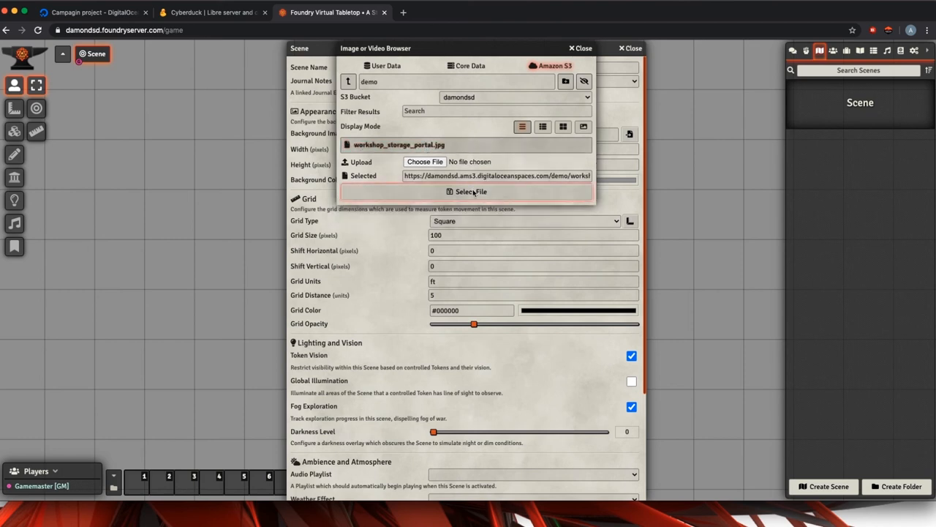
left_click(465, 192)
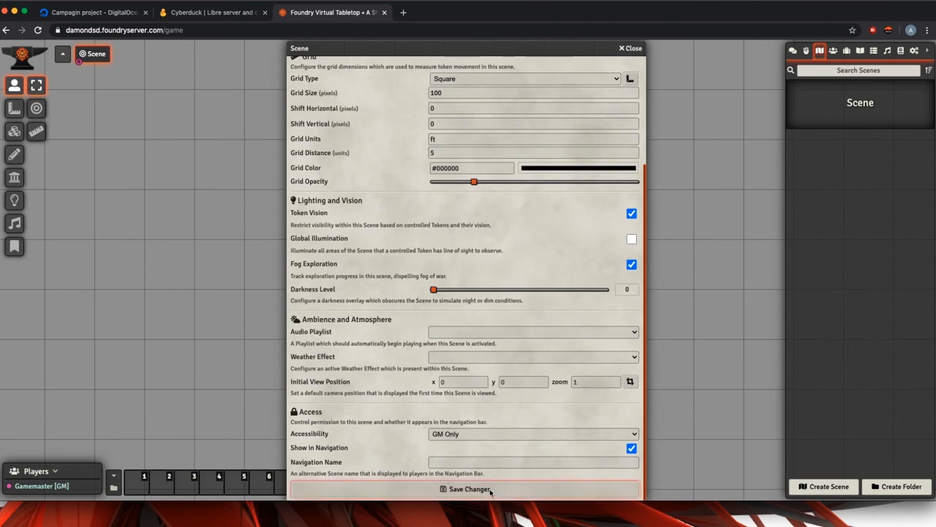
left_click(468, 489)
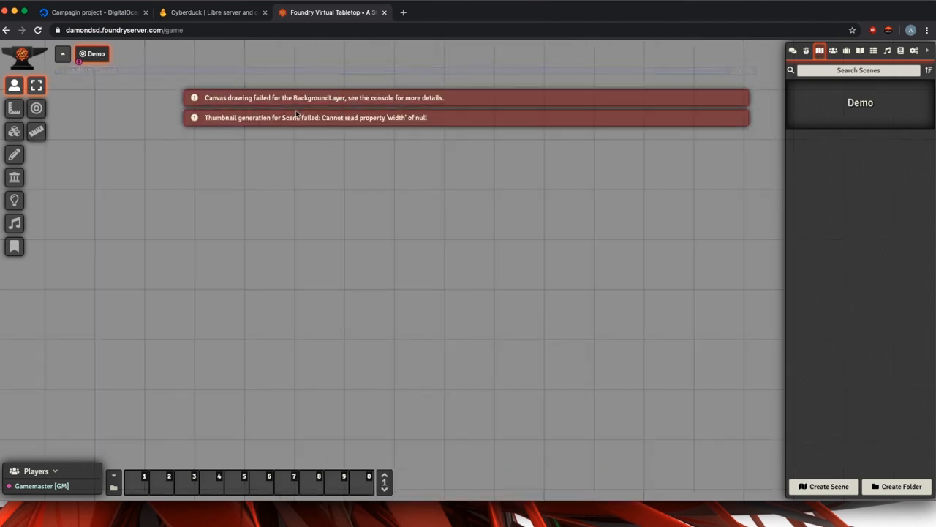
mouse_move(416, 245)
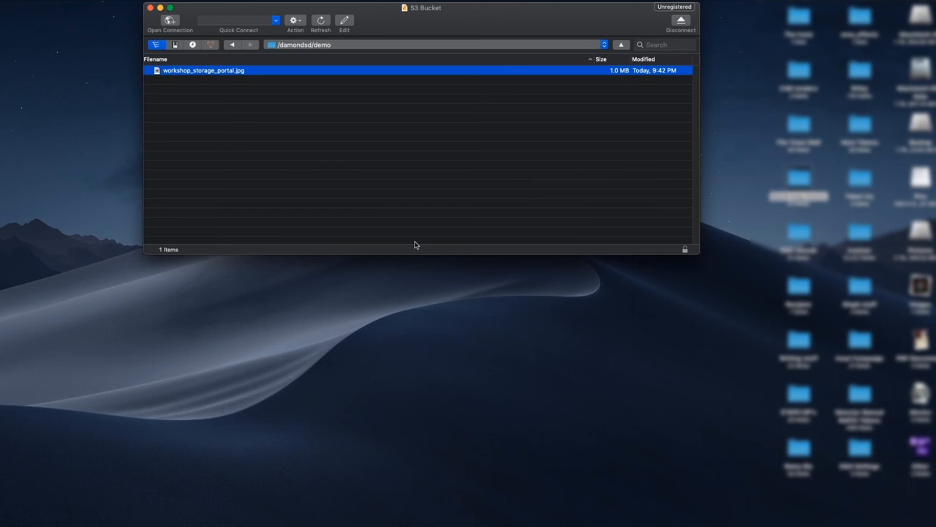
mouse_move(296, 140)
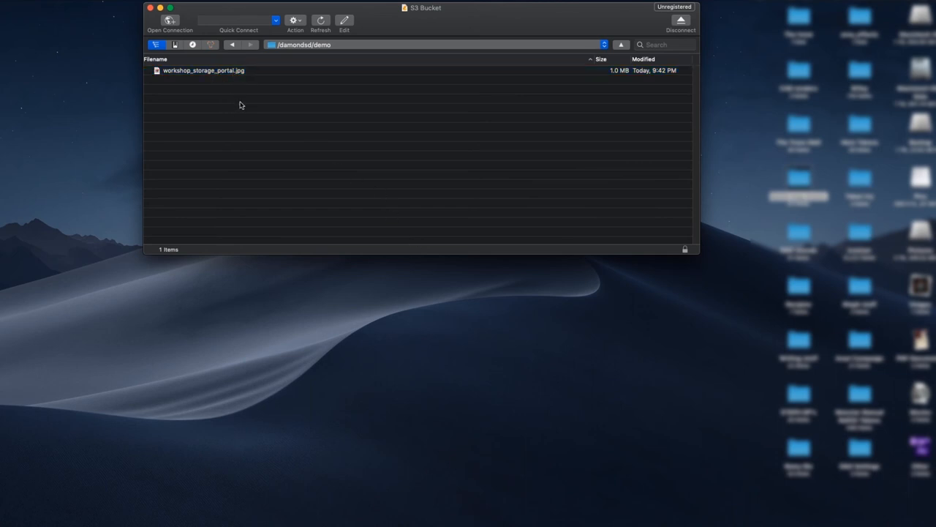
In workshop_storage_portal.jpg's Info permissions, add grantee Everyone with FULL_CONTROL and close
left_click(205, 71)
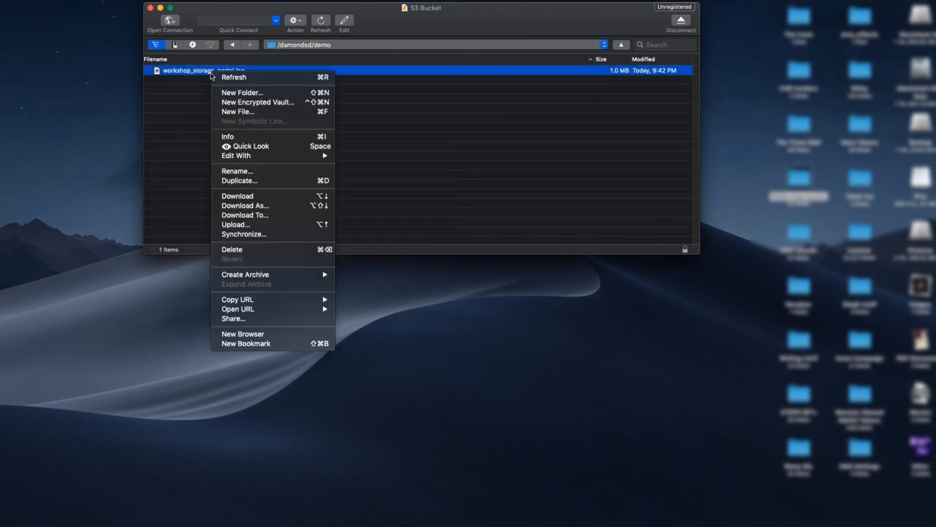
left_click(329, 141)
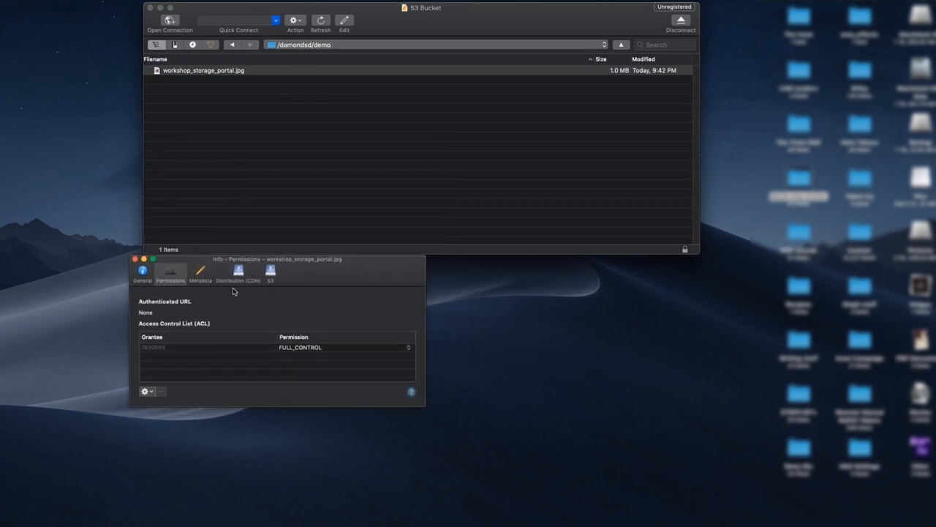
mouse_move(245, 293)
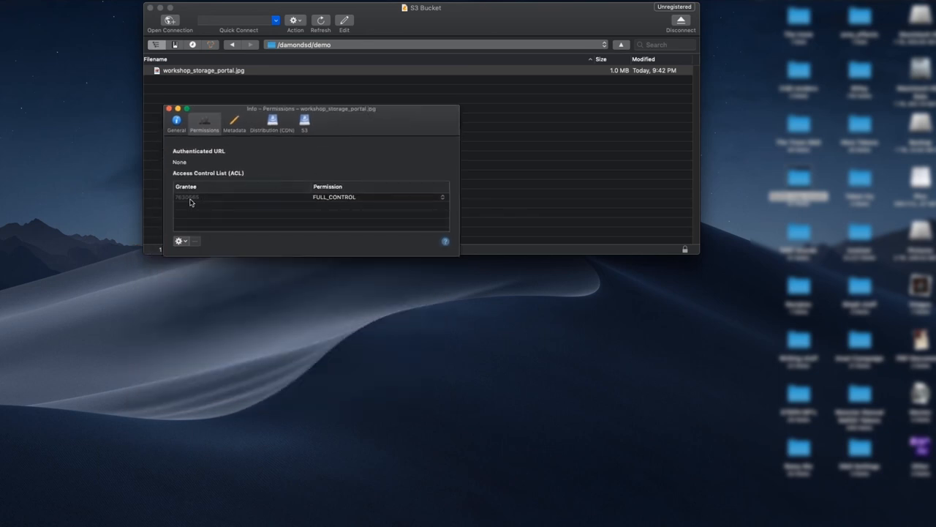
mouse_move(199, 202)
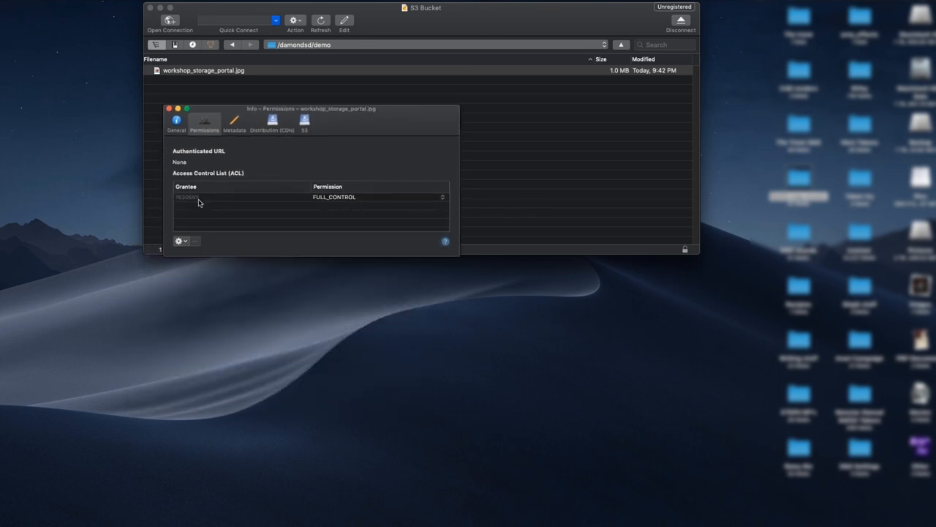
left_click(179, 241)
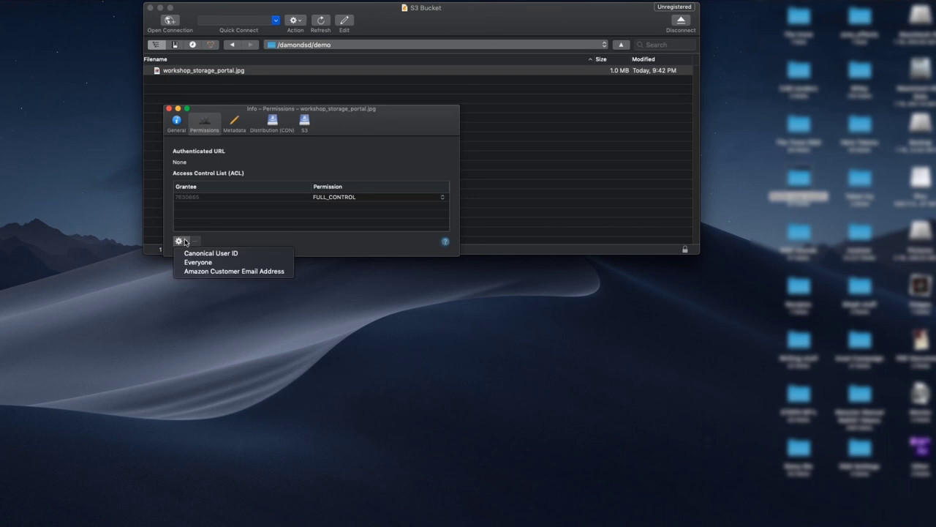
left_click(198, 262)
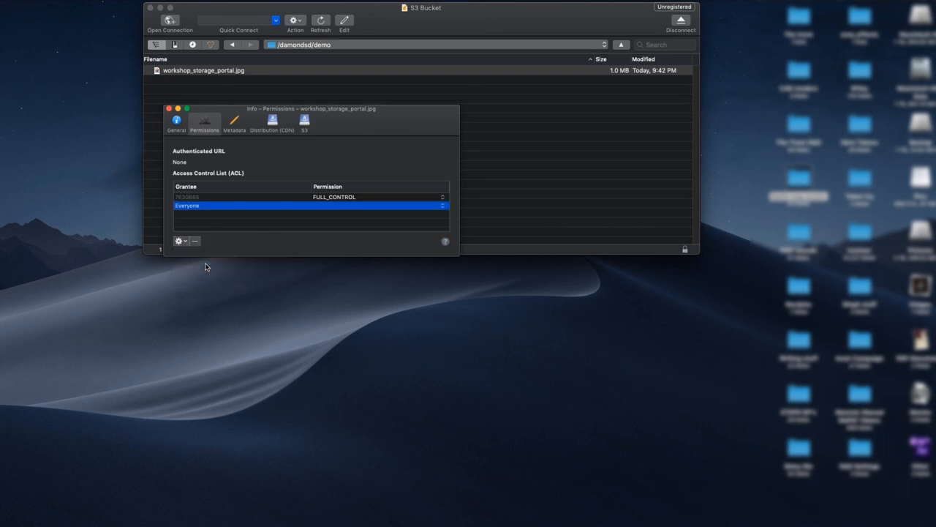
left_click(442, 205)
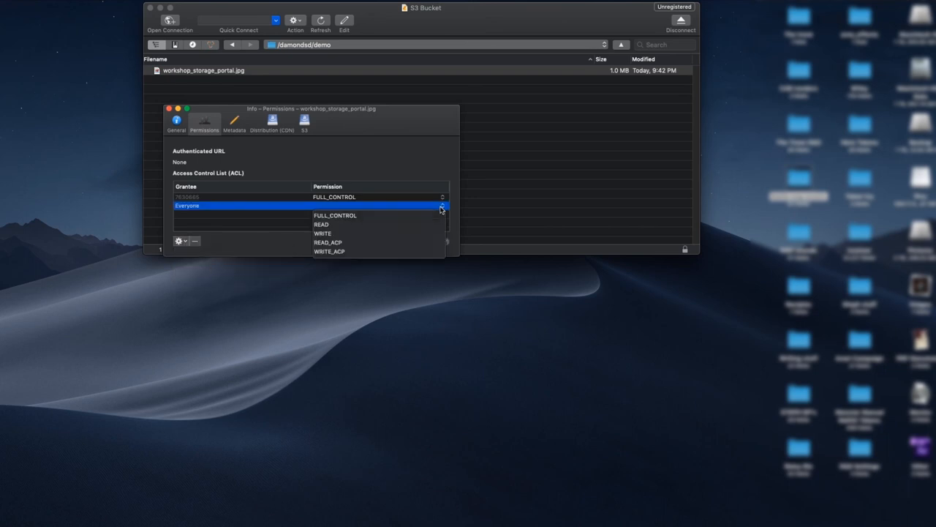
left_click(335, 215)
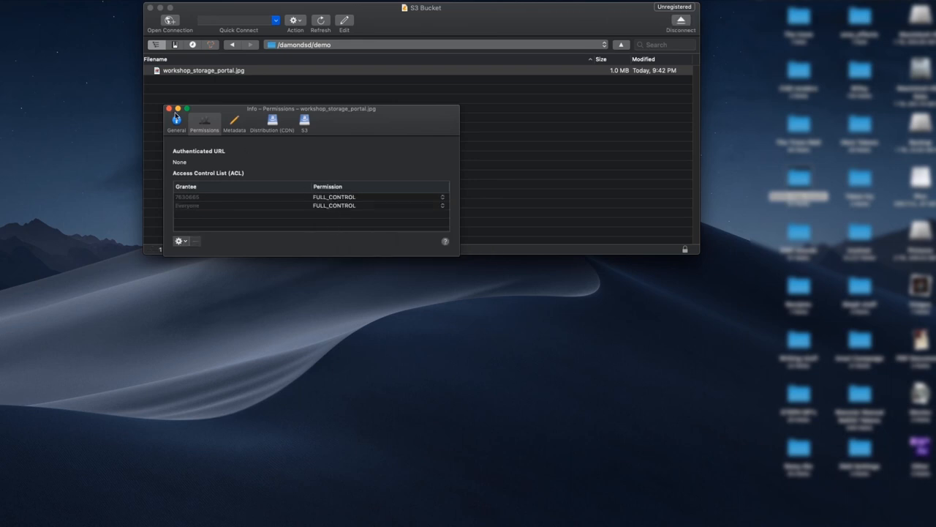
left_click(169, 108)
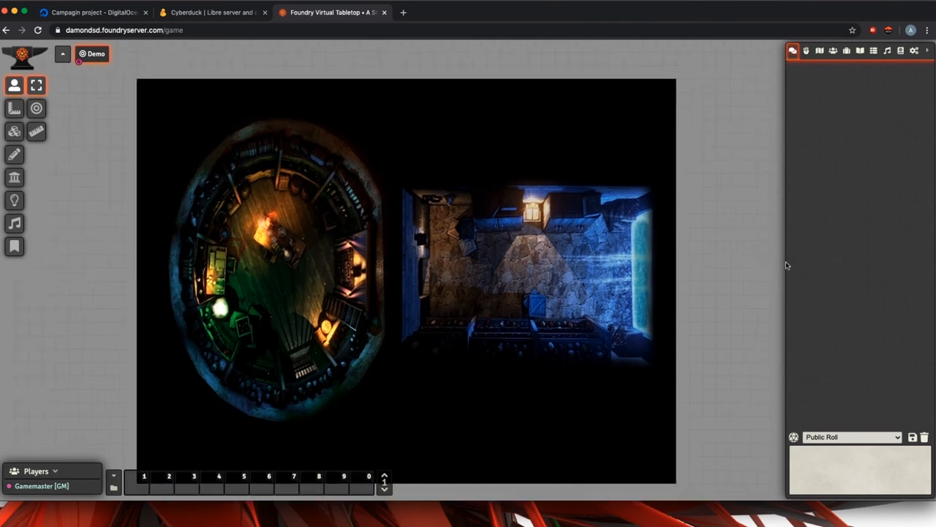
Check the Demo scene's 4000×3000 damondsd Spaces background URL in its settings, then close
left_click(821, 51)
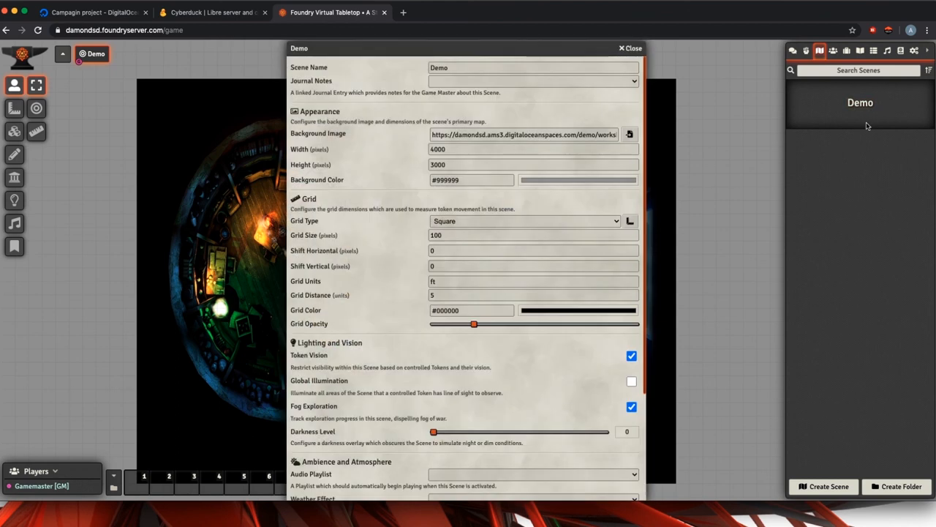
mouse_move(419, 143)
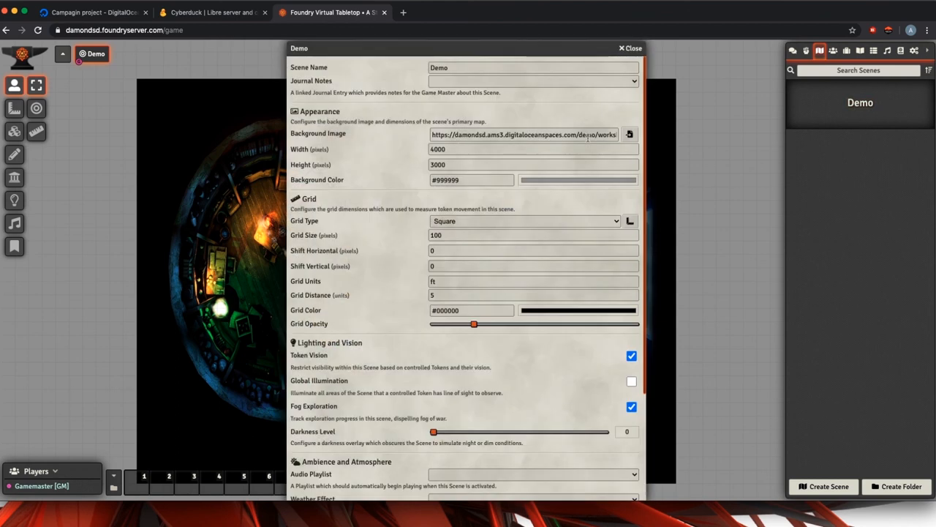
left_click(619, 48)
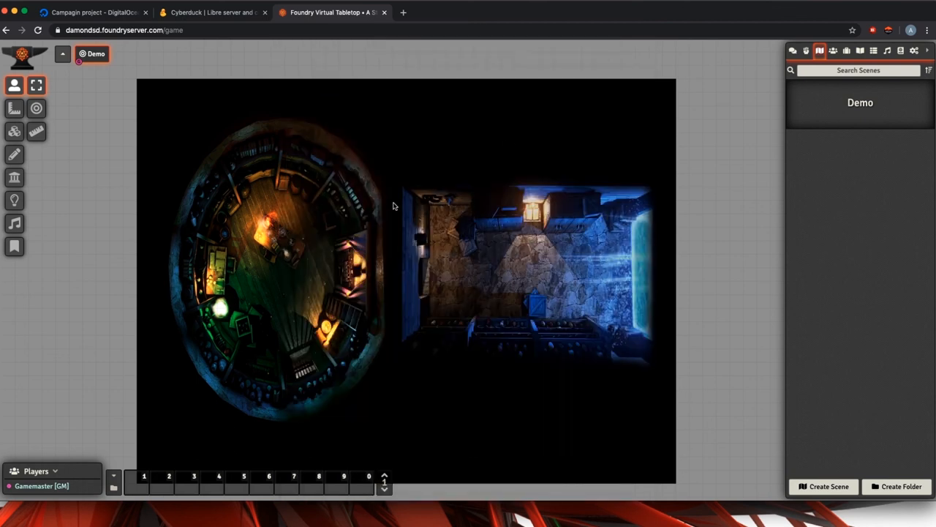